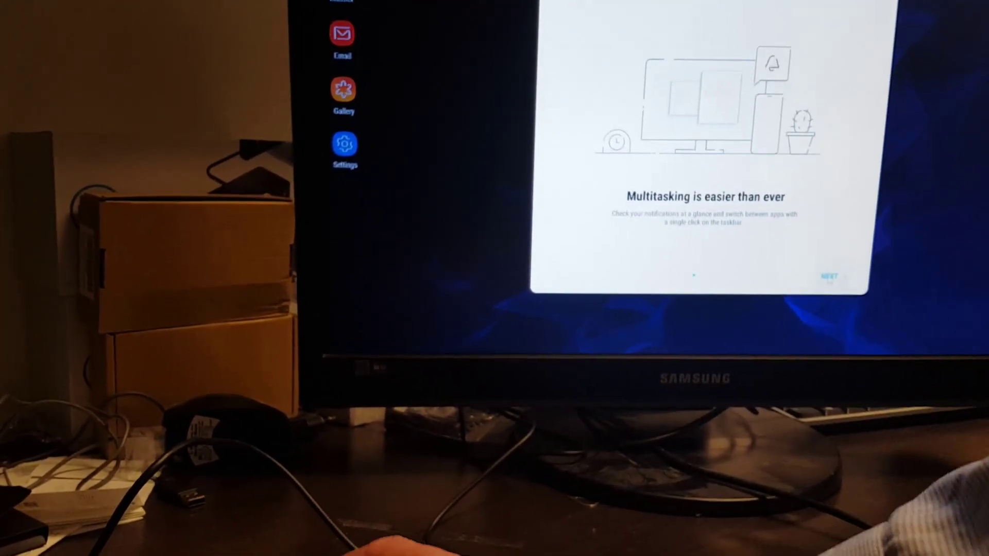
- Advance past the DeX introduction page and agree to all notice terms
left_click(828, 276)
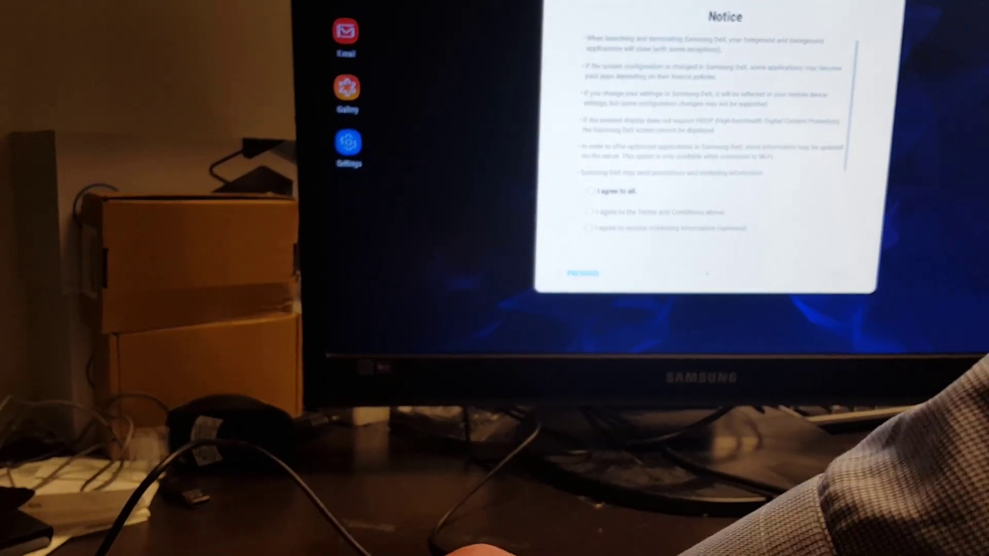
left_click(586, 191)
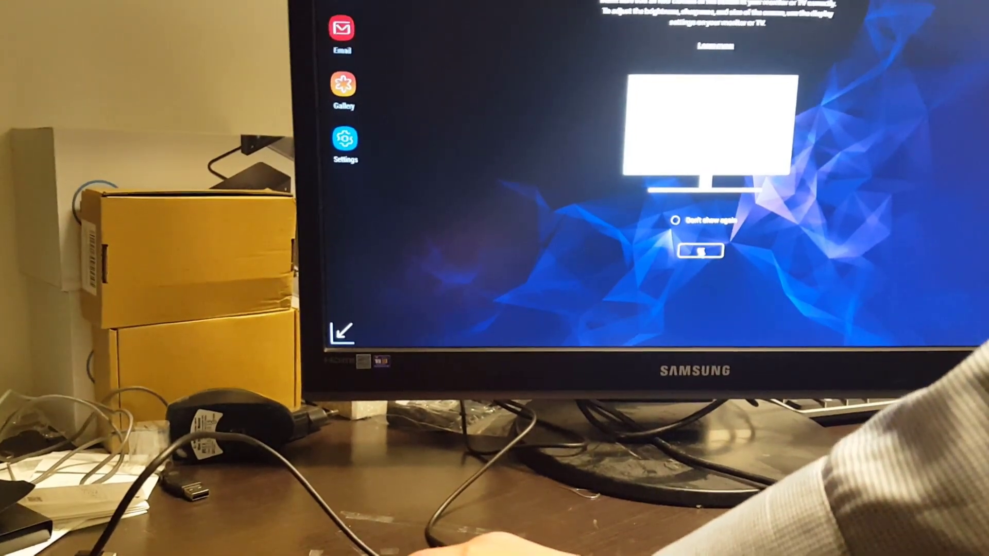
left_click(699, 251)
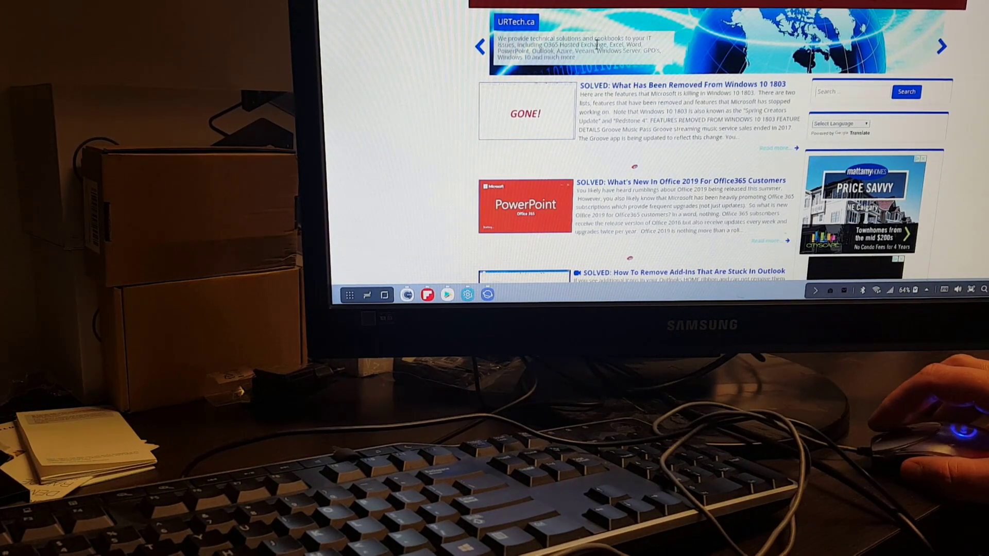
- Scroll down the URTech.ca page to the article steps, then click near the top of the screen
scroll("down", 3)
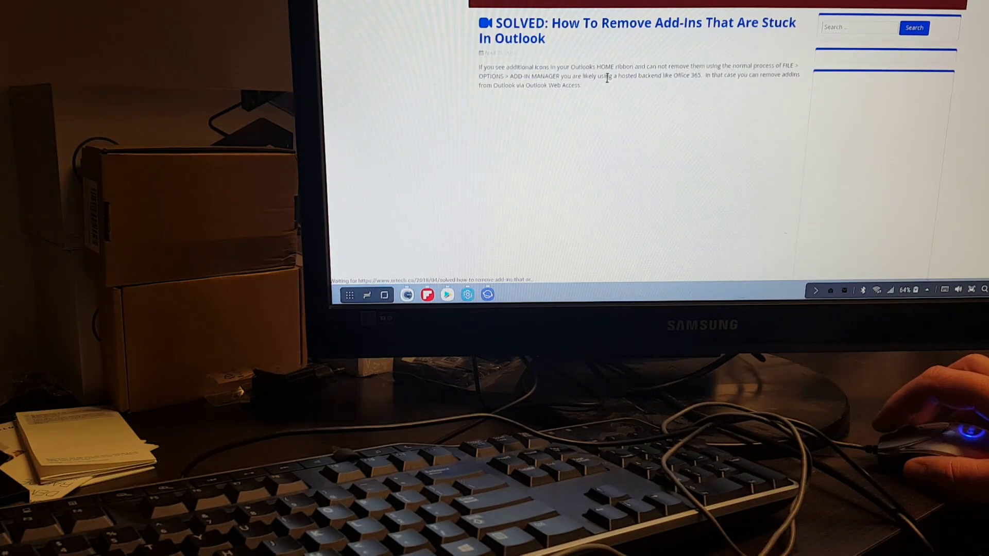
scroll("down", 3)
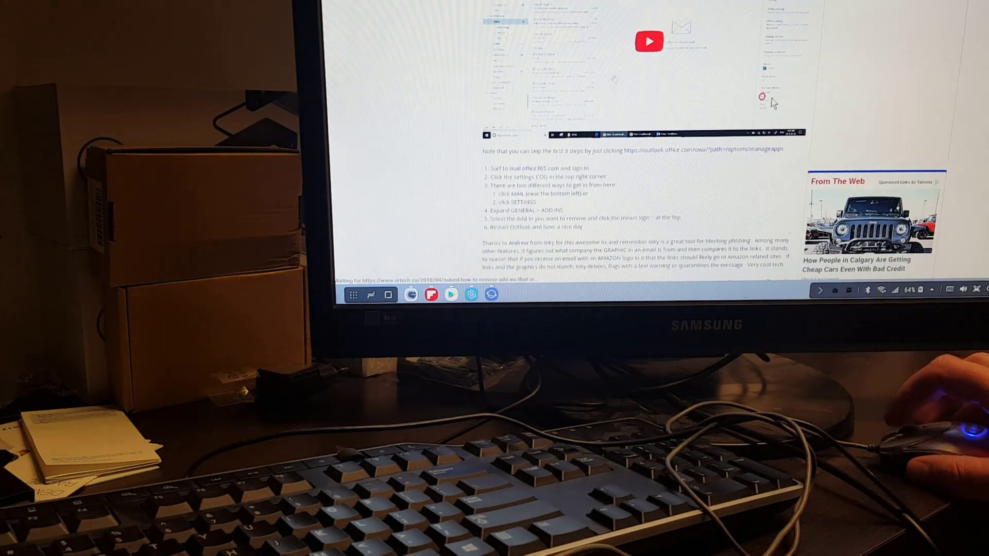
left_click(648, 41)
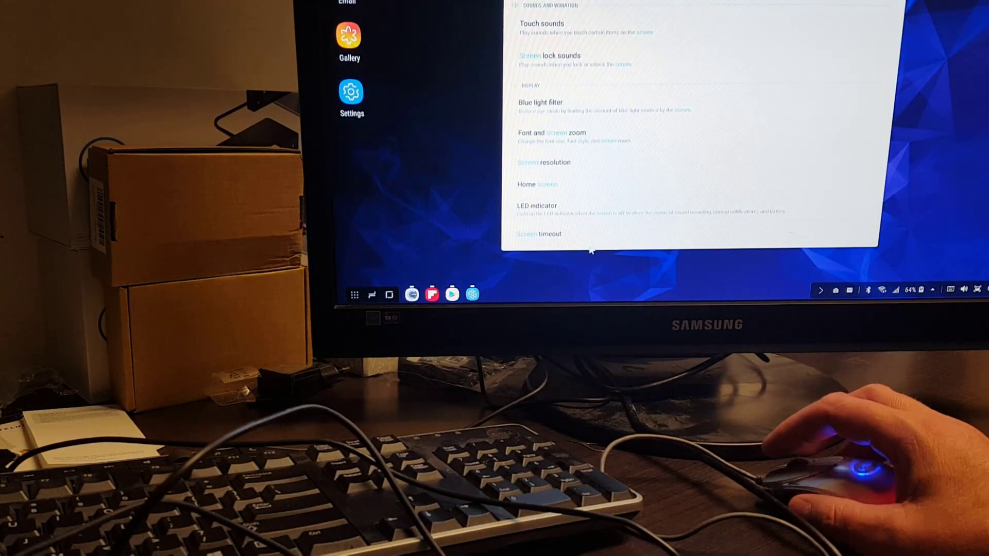
scroll("down", 3)
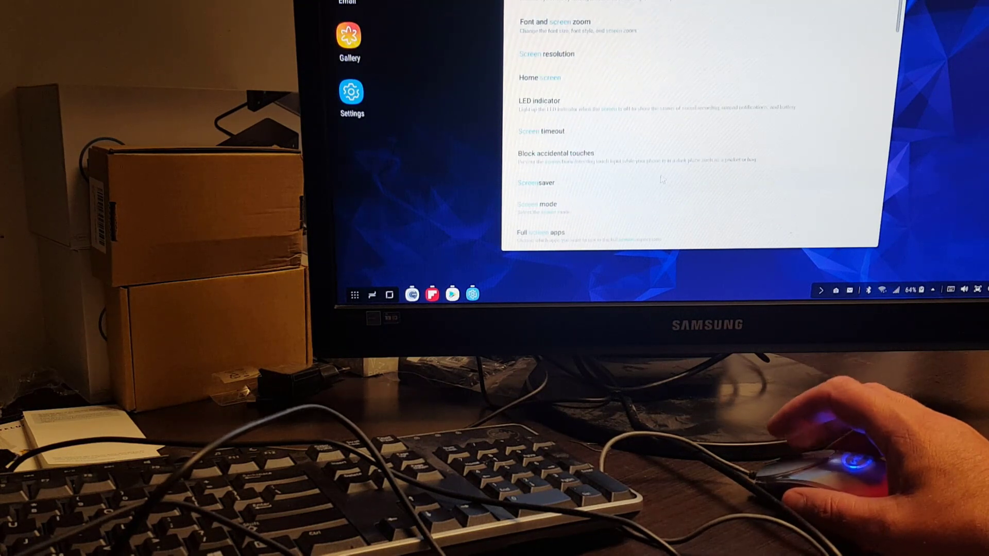
scroll("down", 3)
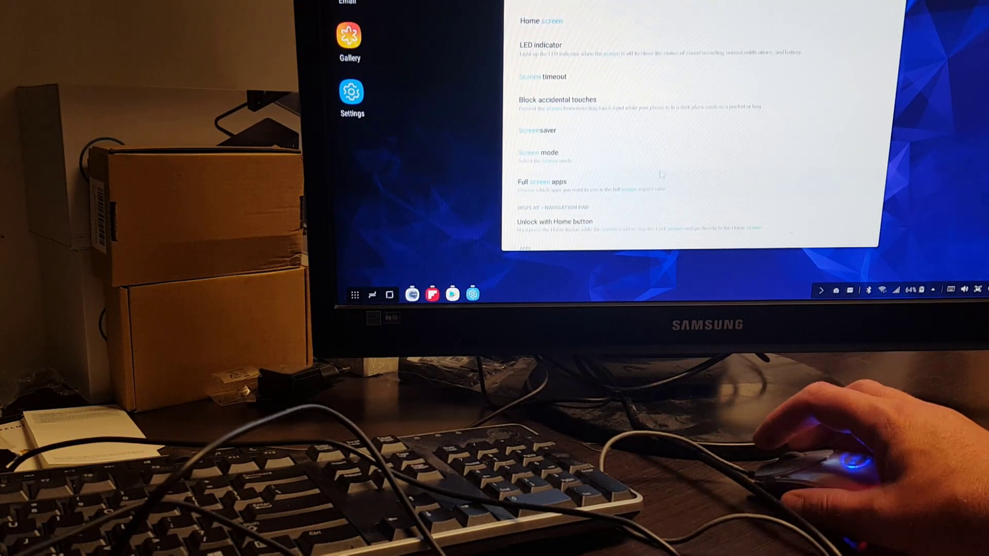
scroll("down", 3)
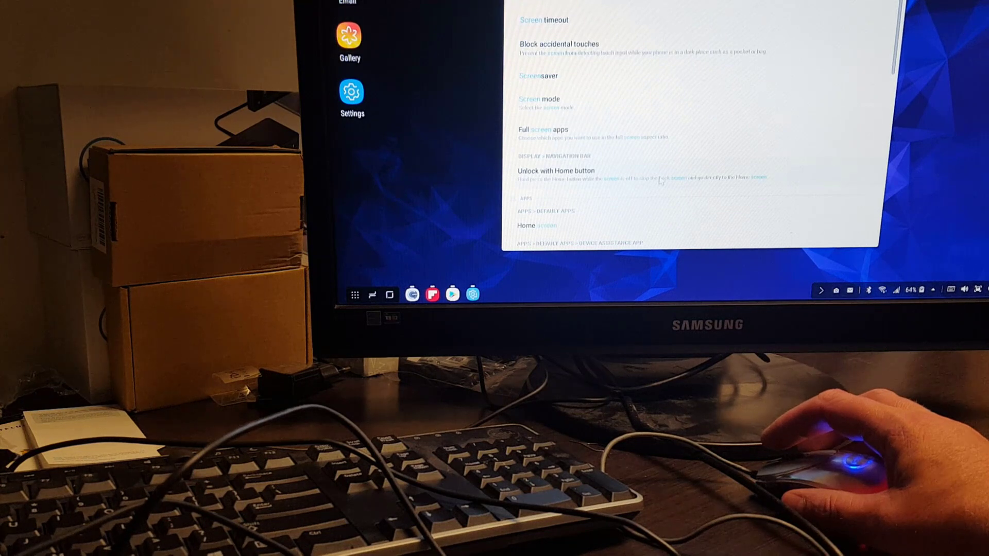
scroll("down", 3)
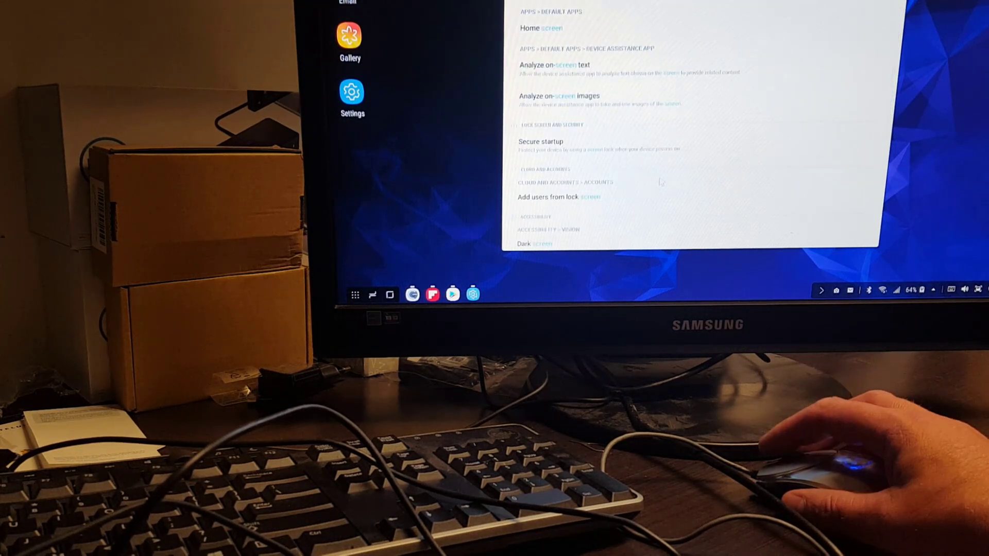
scroll("down", 3)
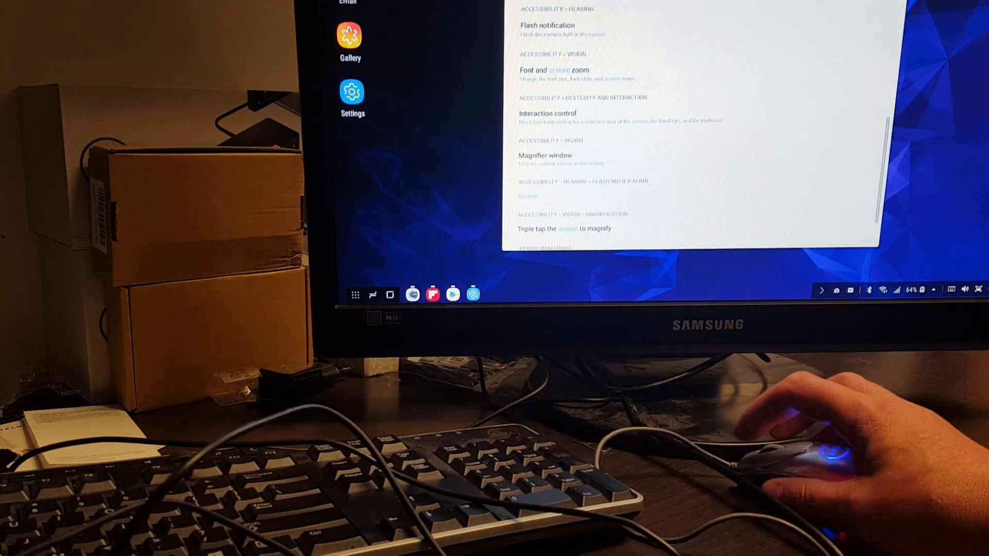